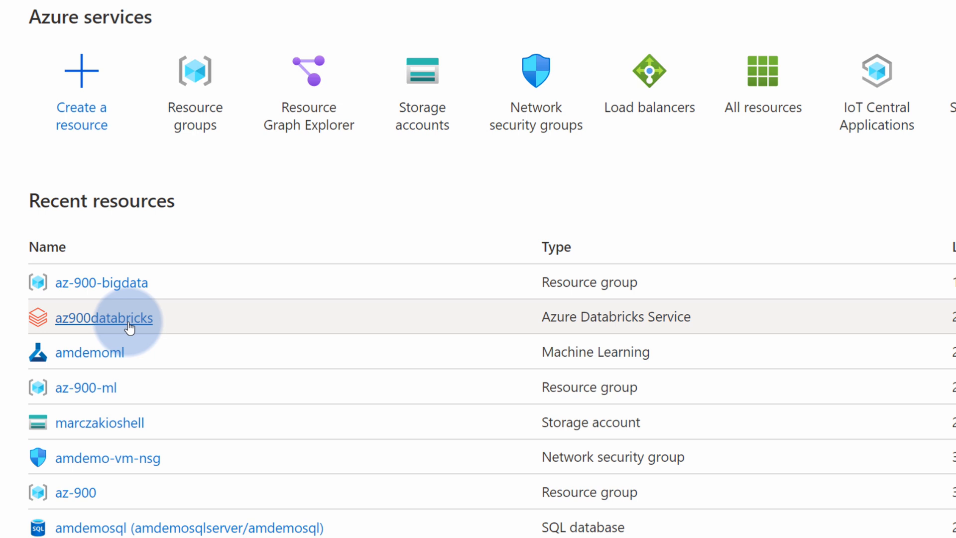
Launch the az900databricks Databricks workspace from Azure Portal and start a new cluster.
{"action": "left_click", "coordinate": [104, 318]}
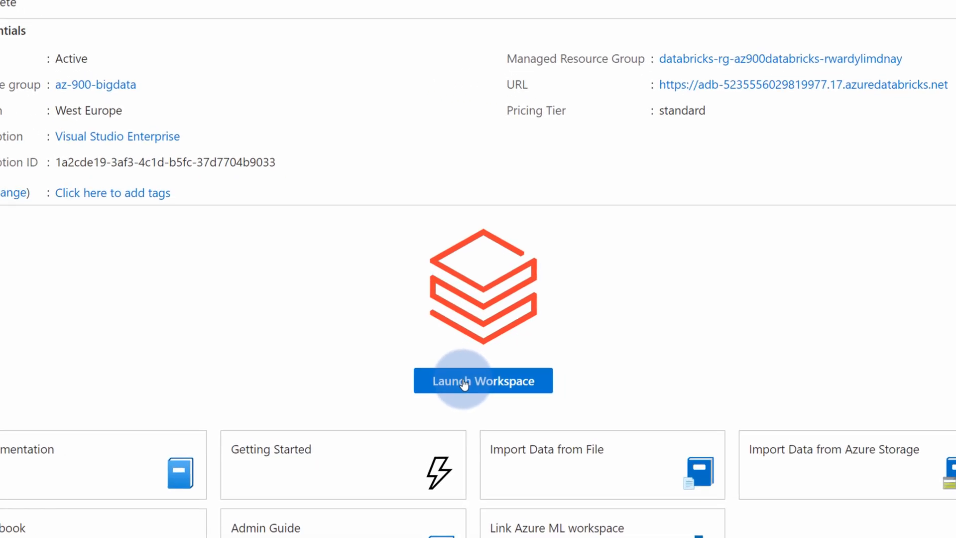
{"action": "left_click", "coordinate": [483, 381]}
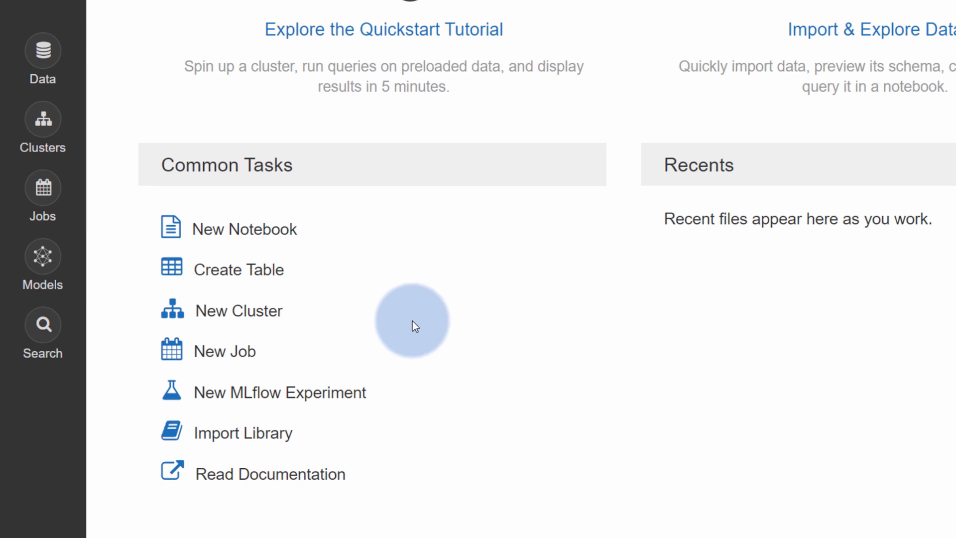
{"action": "left_click", "coordinate": [239, 310]}
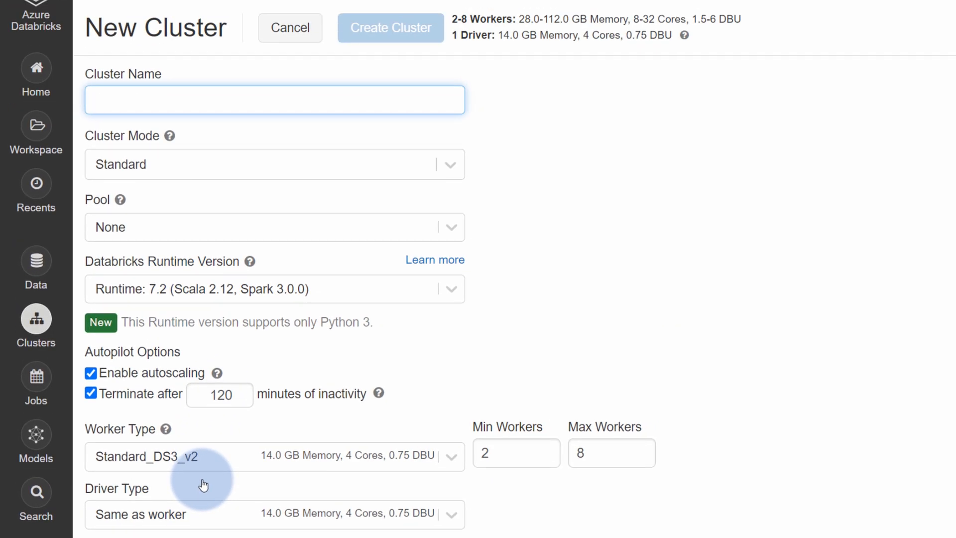
Create cluster 'demo' in Standard mode, autoscaling off, one worker, 60-minute auto-termination.
{"action": "type", "text": "demo"}
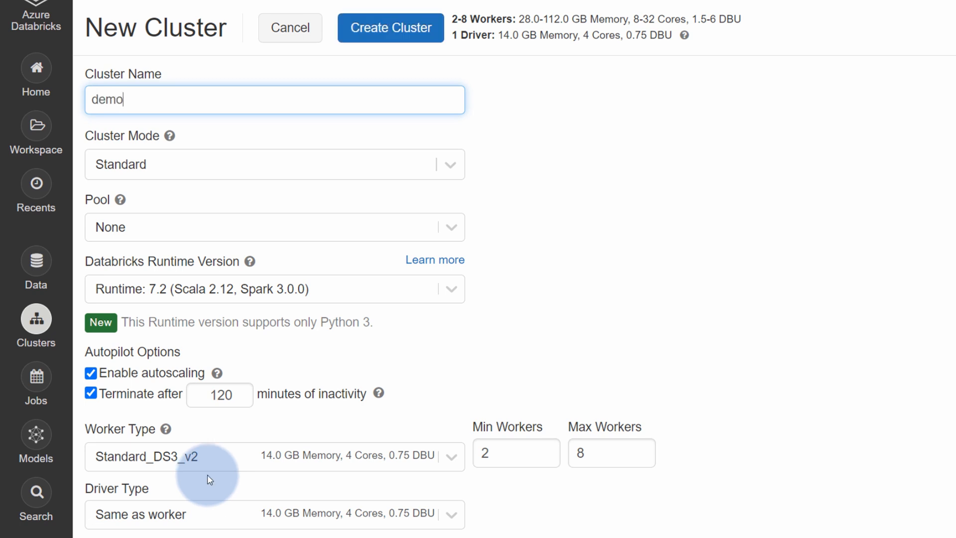
{"action": "left_click", "coordinate": [274, 164]}
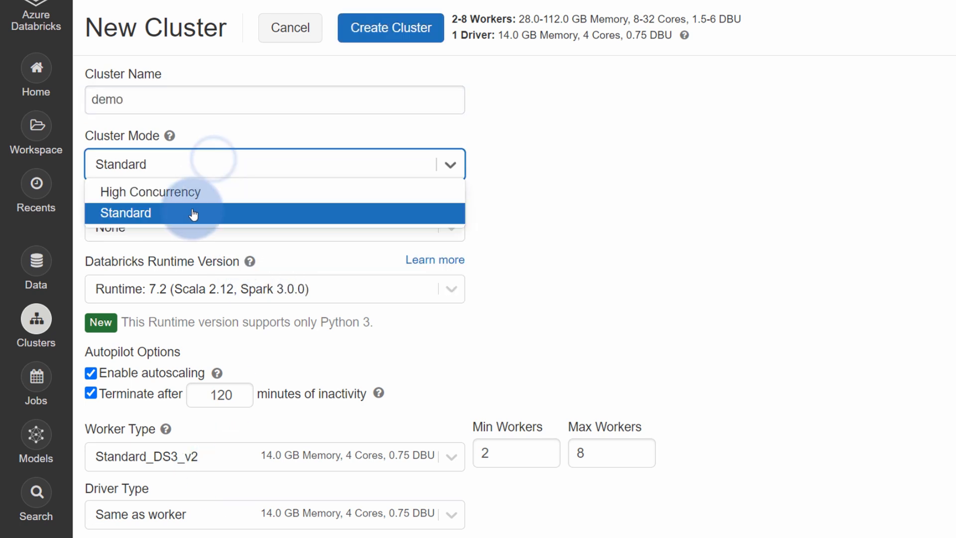
{"action": "left_click", "coordinate": [274, 288]}
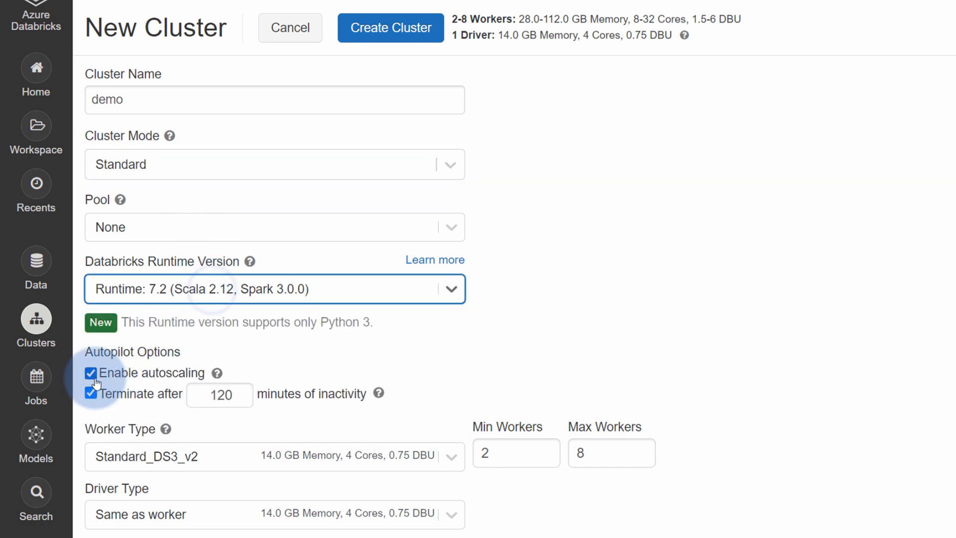
{"action": "left_click", "coordinate": [91, 372]}
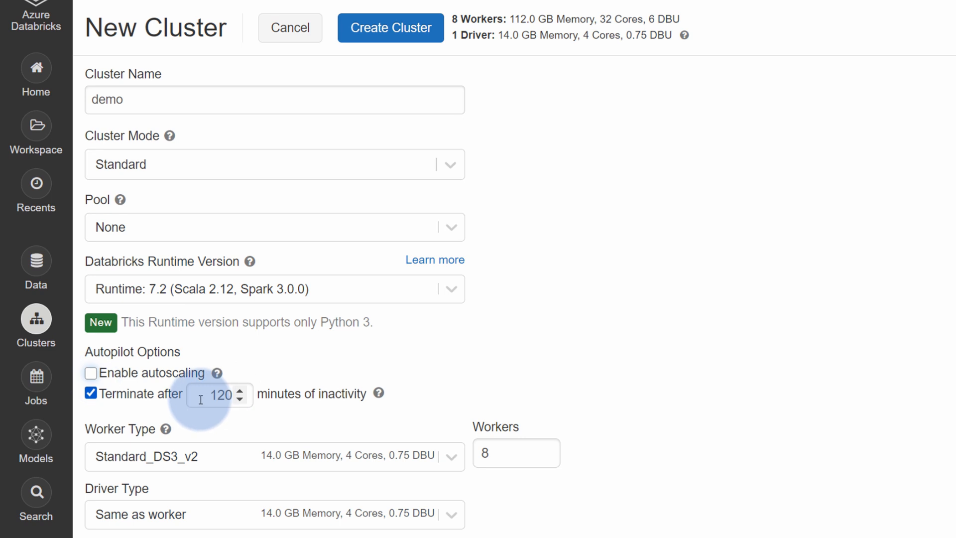
{"action": "type", "text": "60"}
{"action": "left_click", "coordinate": [517, 453]}
{"action": "type", "text": "1"}
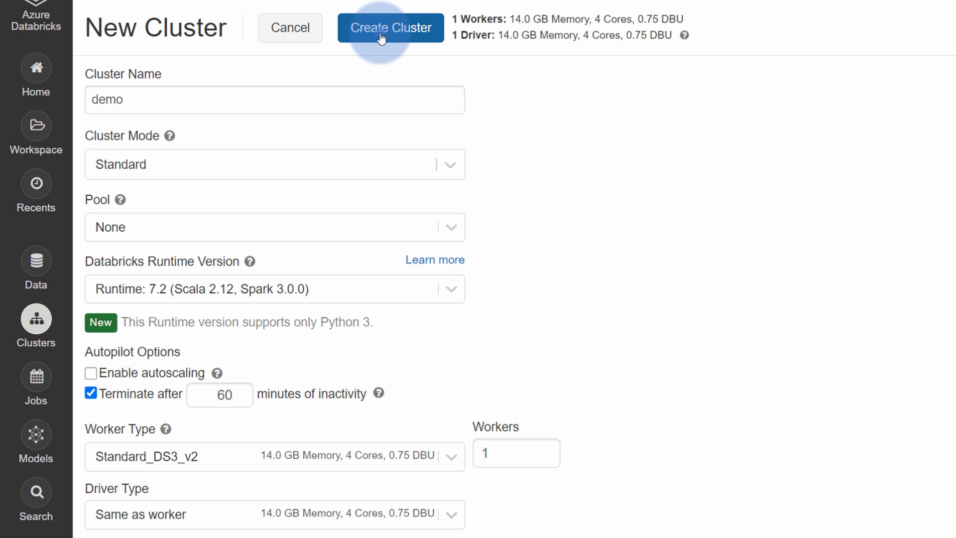
{"action": "left_click", "coordinate": [391, 28]}
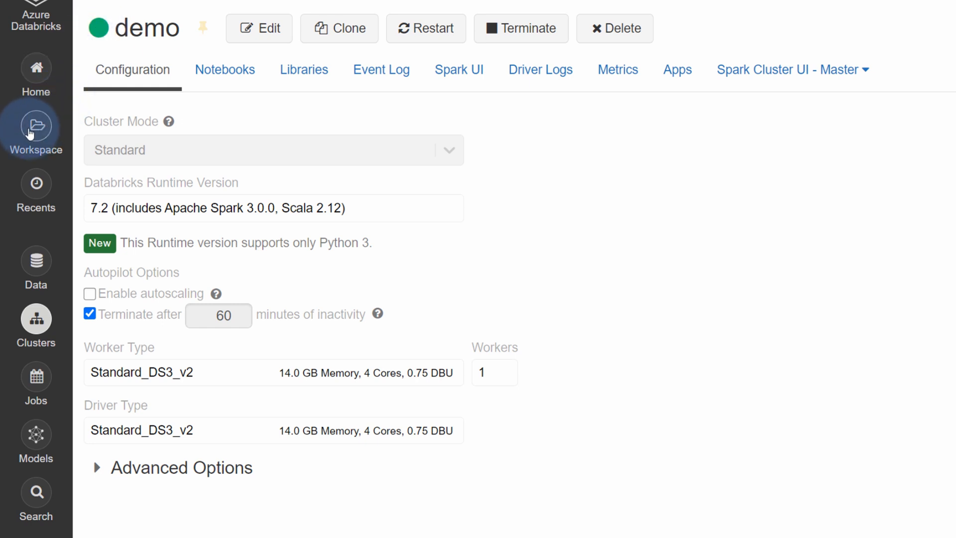
Browse Workspace > Users to the personal user folder and begin a new notebook there.
{"action": "left_click", "coordinate": [36, 128]}
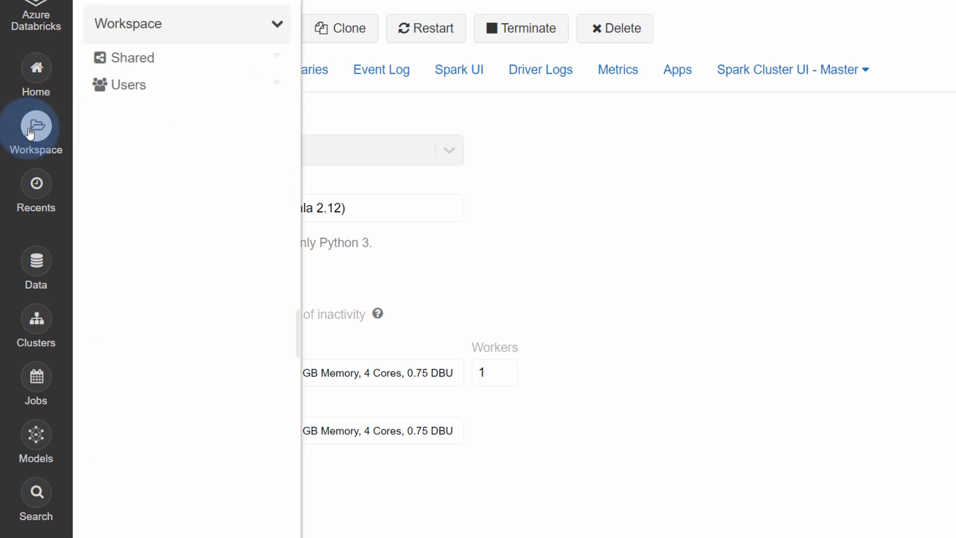
{"action": "left_click", "coordinate": [128, 85]}
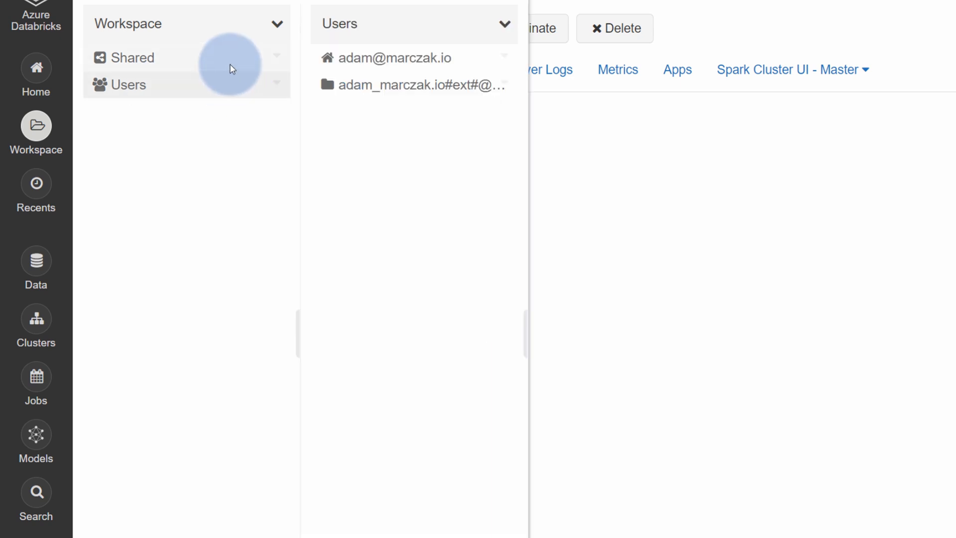
{"action": "left_click", "coordinate": [131, 58]}
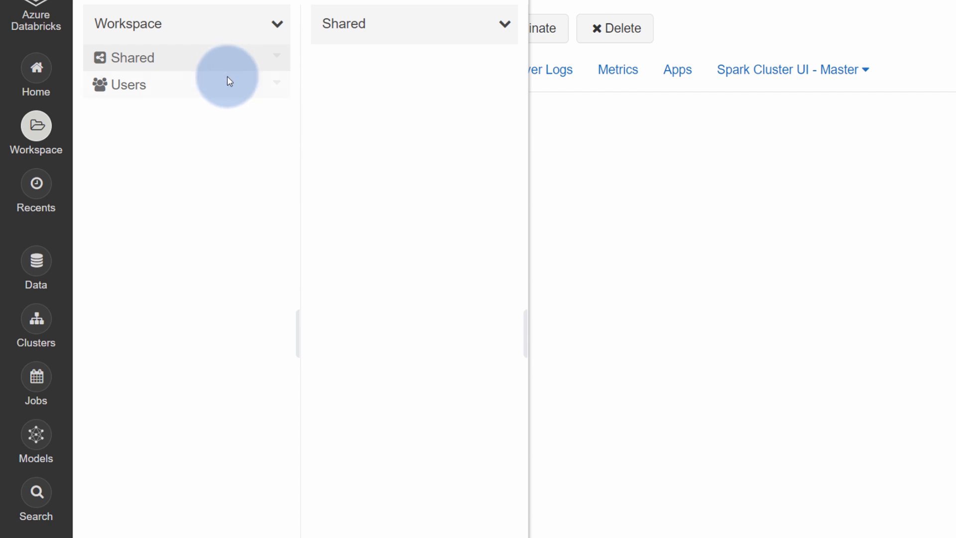
{"action": "left_click", "coordinate": [128, 84]}
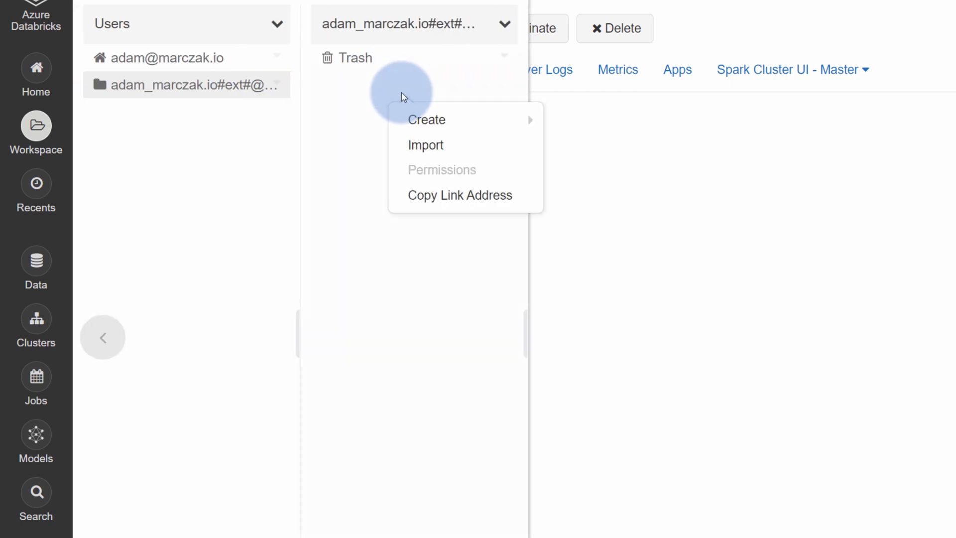
{"action": "left_click", "coordinate": [426, 119]}
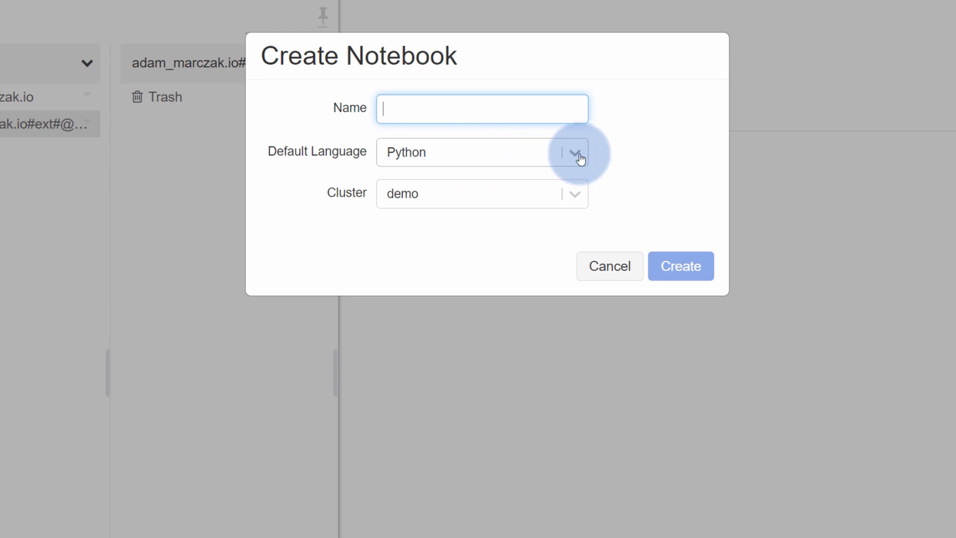
Create a Python notebook named 'demo notebook' on the demo cluster.
{"action": "left_click", "coordinate": [573, 152]}
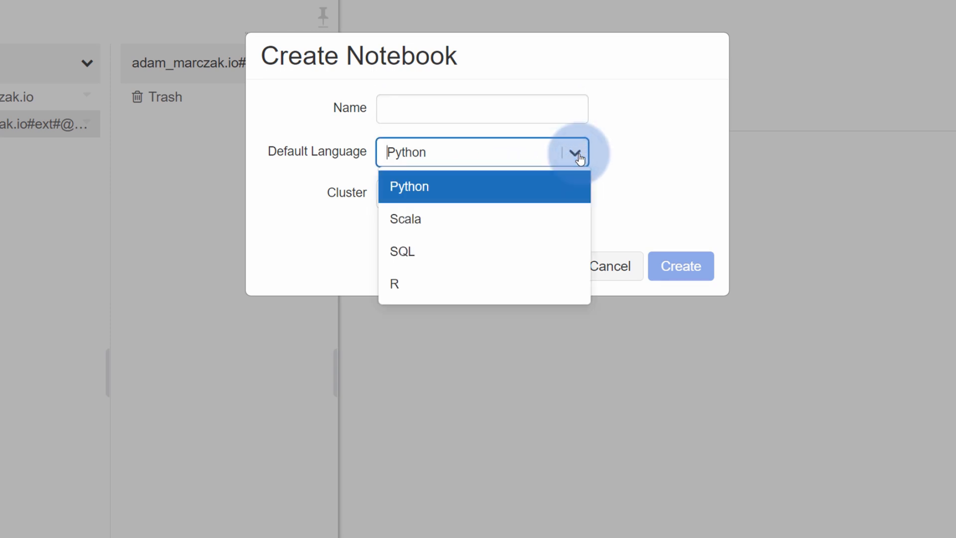
{"action": "mouse_move", "coordinate": [438, 256]}
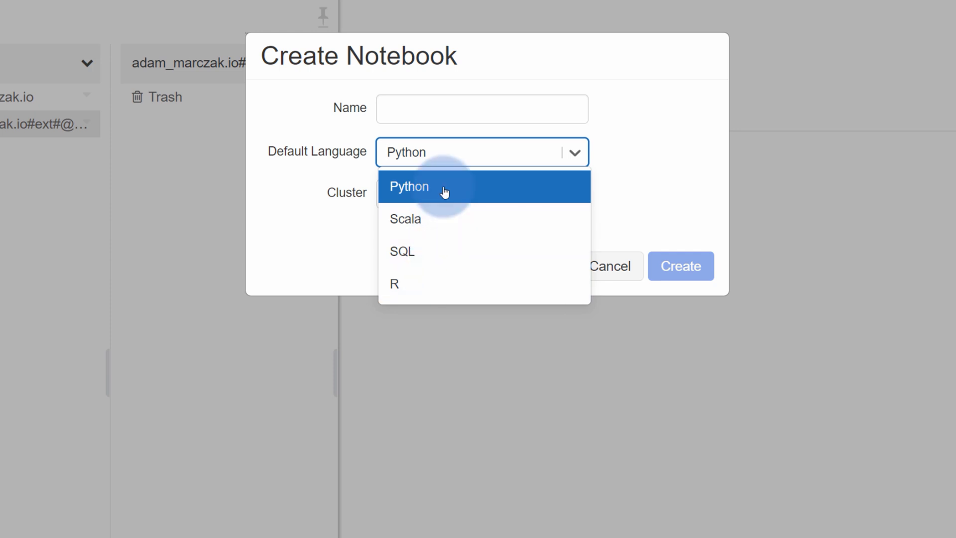
{"action": "left_click", "coordinate": [408, 187]}
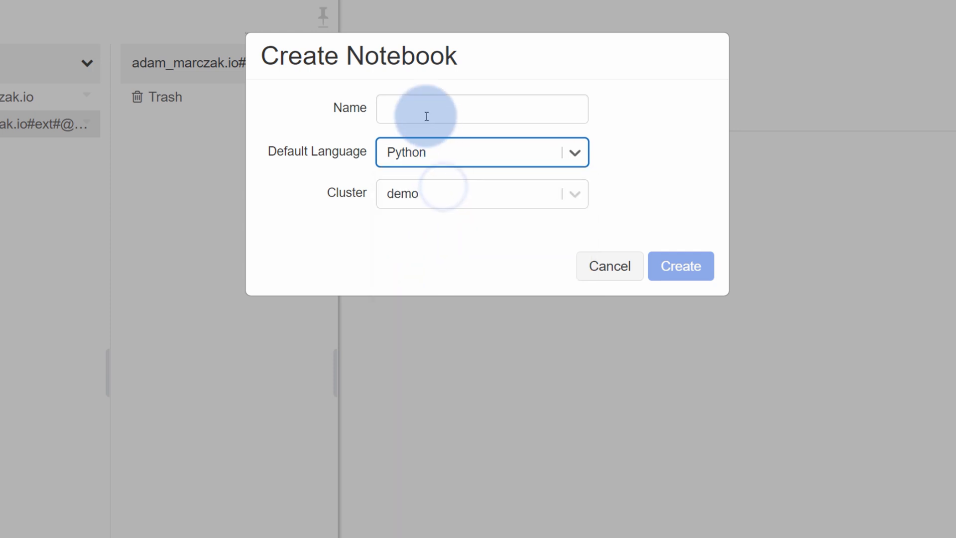
{"action": "type", "text": "demo notebook"}
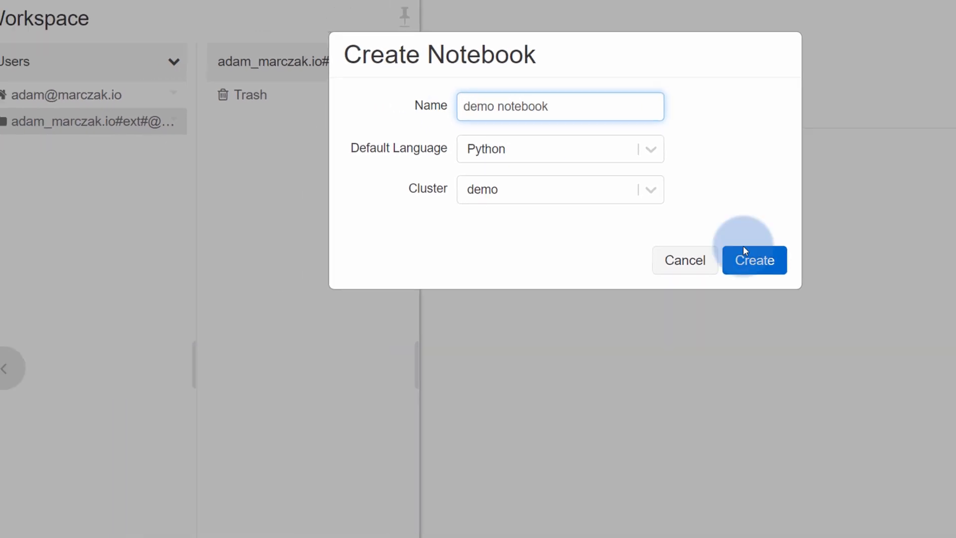
{"action": "left_click", "coordinate": [753, 261]}
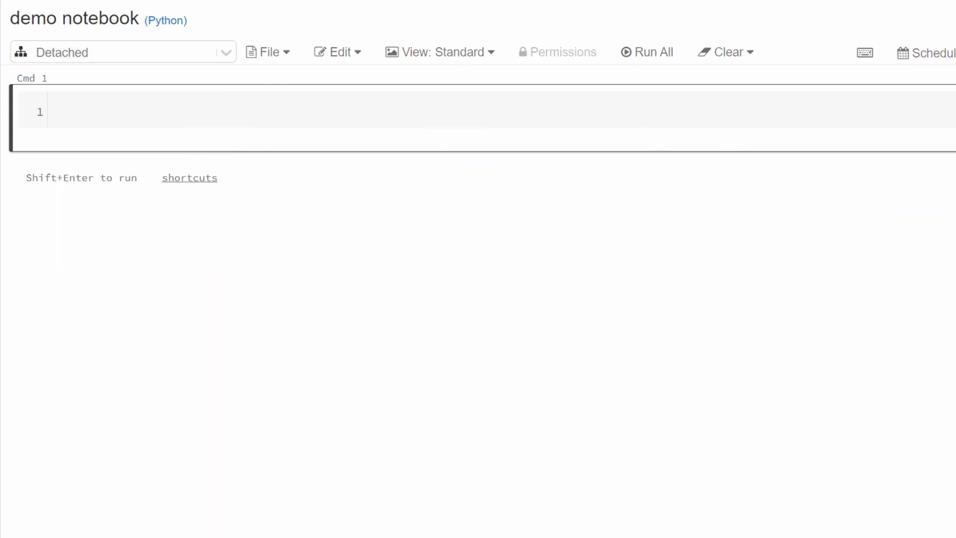
Attach the notebook to the demo cluster and run Cmd 1 loading Boston safety data as 'source'.
{"action": "left_click", "coordinate": [825, 249]}
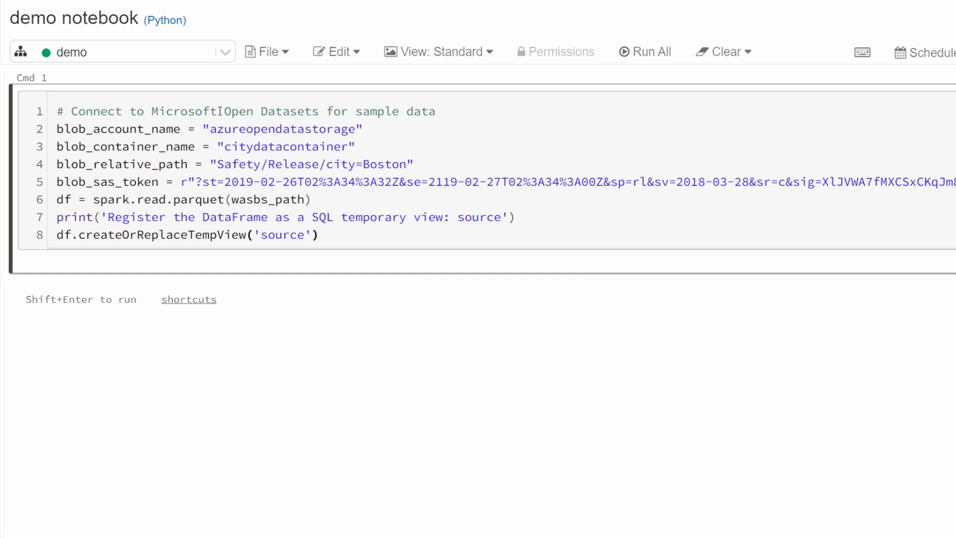
{"action": "left_click", "coordinate": [643, 51]}
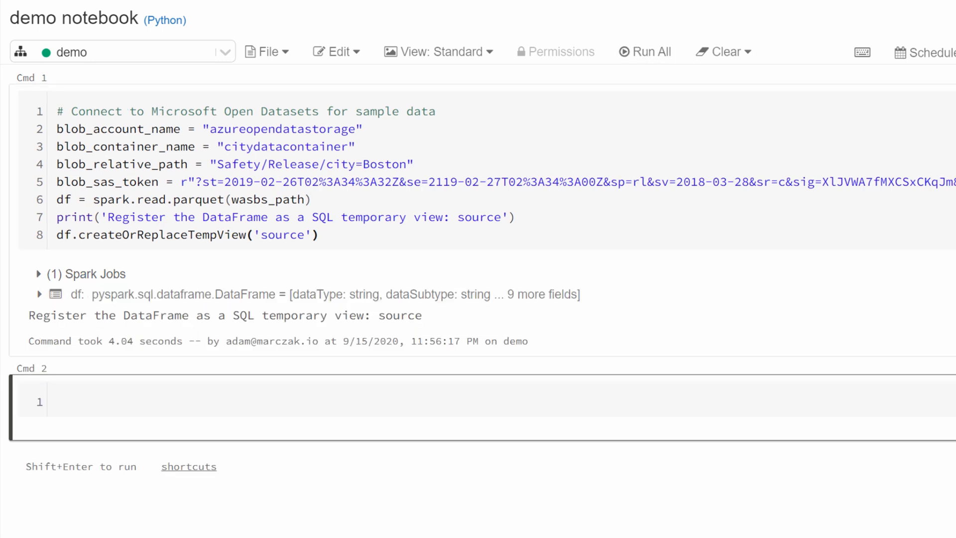
Run '%sql SELECT * FROM source LIMIT 100' in Cmd 2 and display it as a bar chart.
{"action": "left_click", "coordinate": [79, 401]}
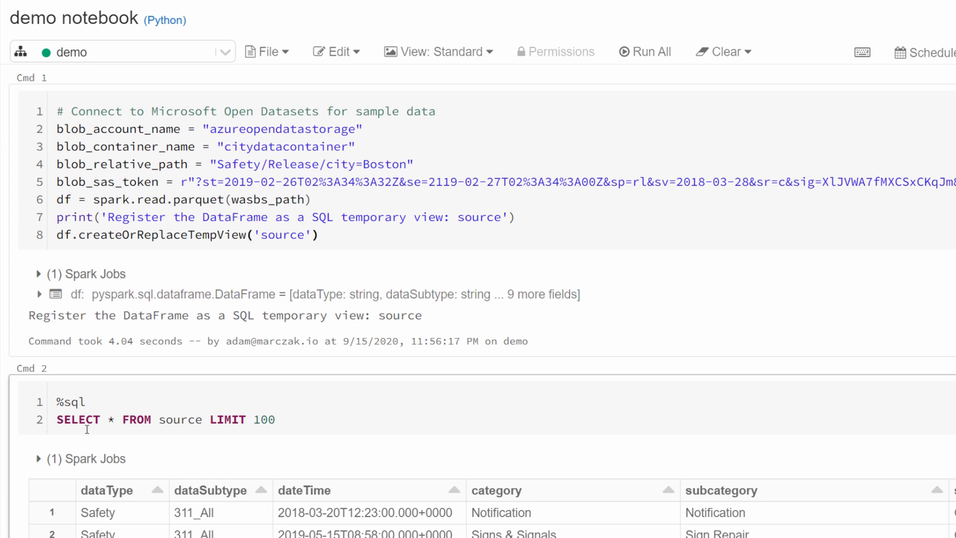
{"action": "scroll", "scroll_direction": "down", "scroll_amount": 3}
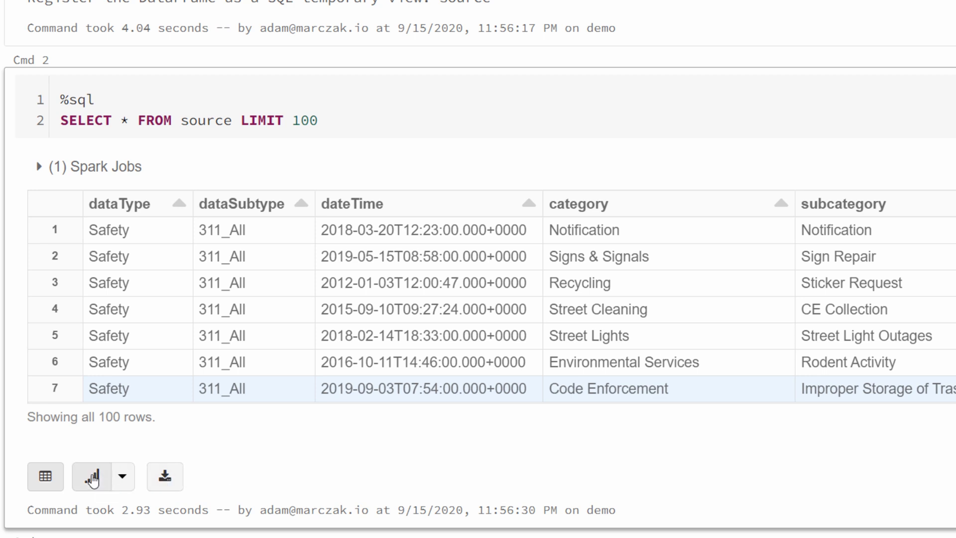
{"action": "left_click", "coordinate": [90, 476]}
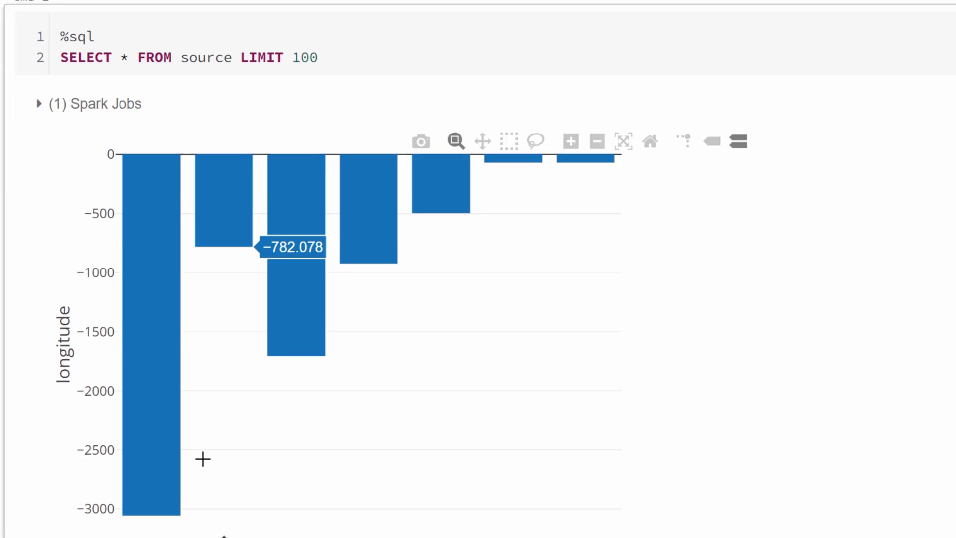